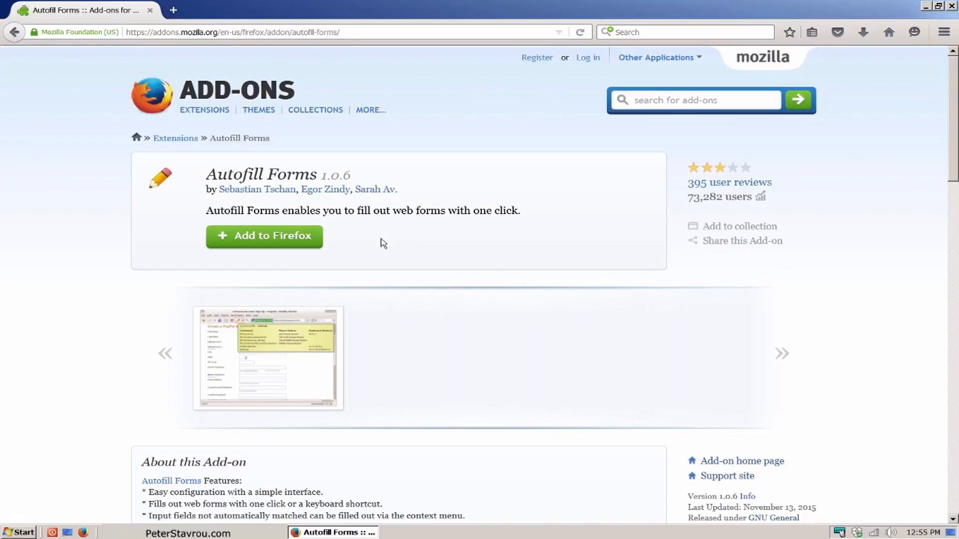
Step: Add the Autofill Forms add-on to Firefox, confirm the install and restart the browser
left_click(264, 237)
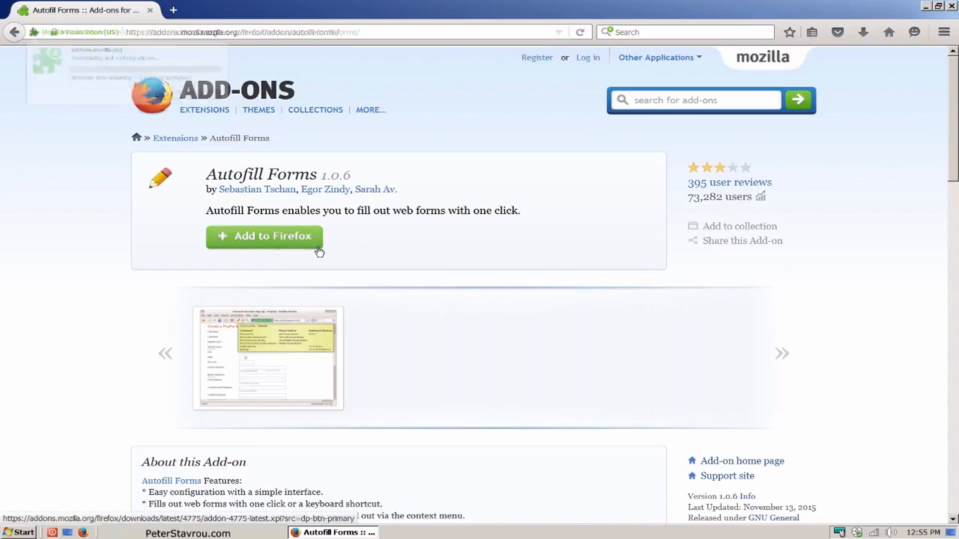
left_click(264, 235)
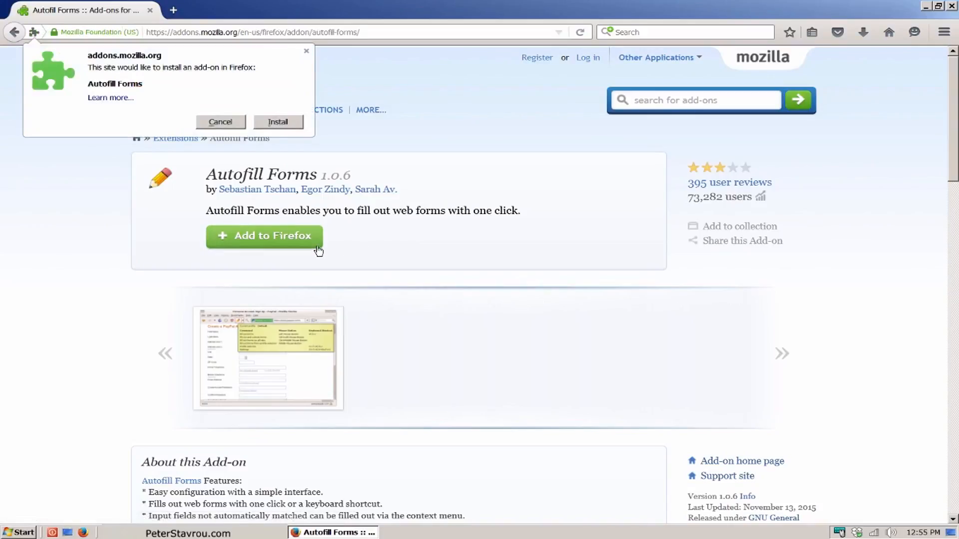
left_click(278, 122)
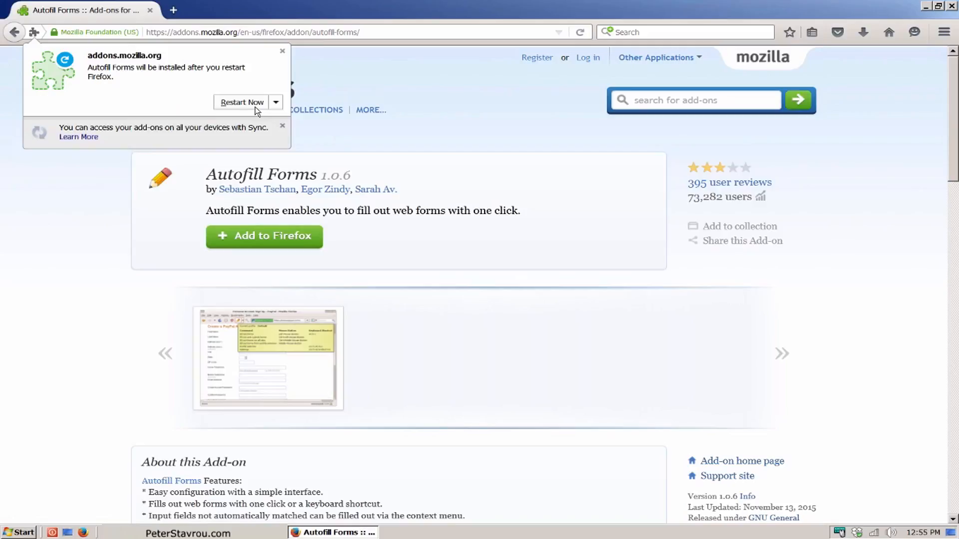
left_click(241, 102)
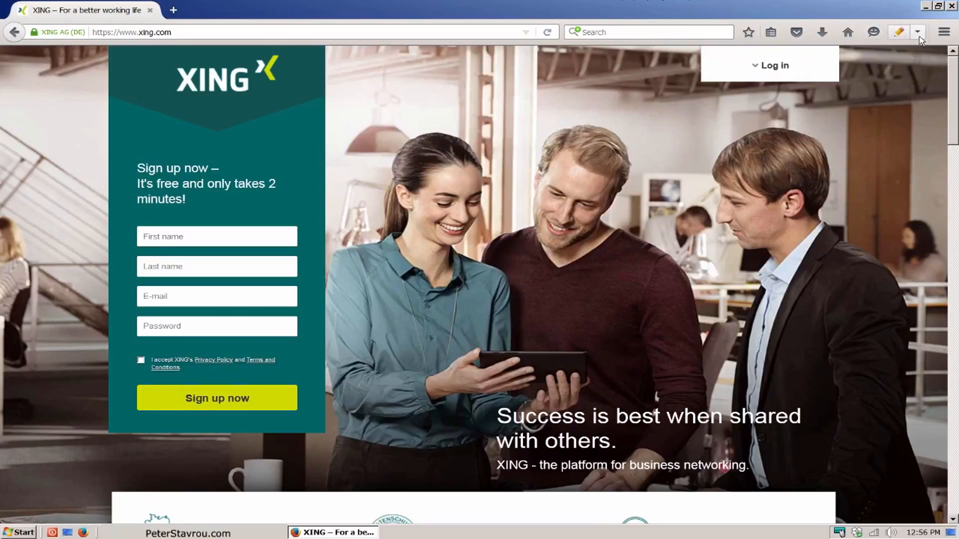
left_click(917, 32)
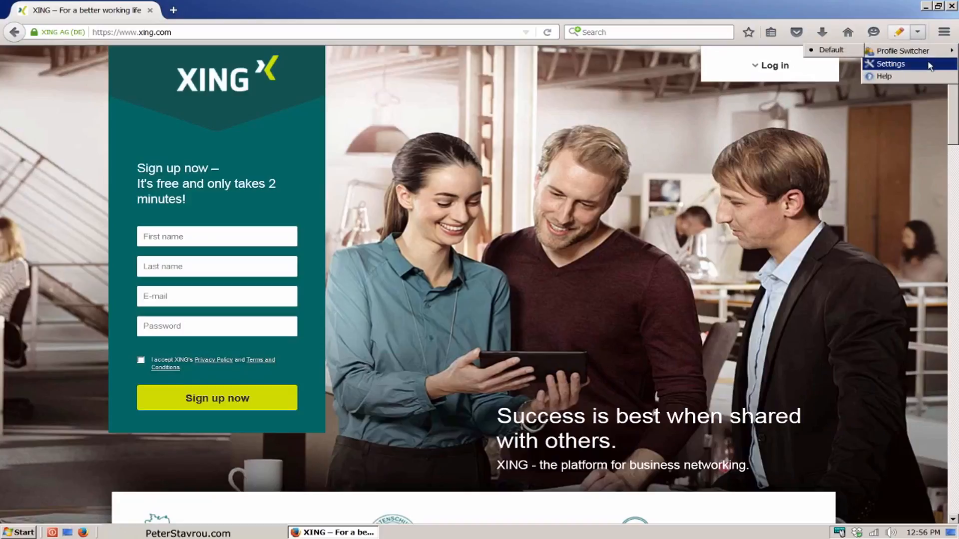
left_click(890, 64)
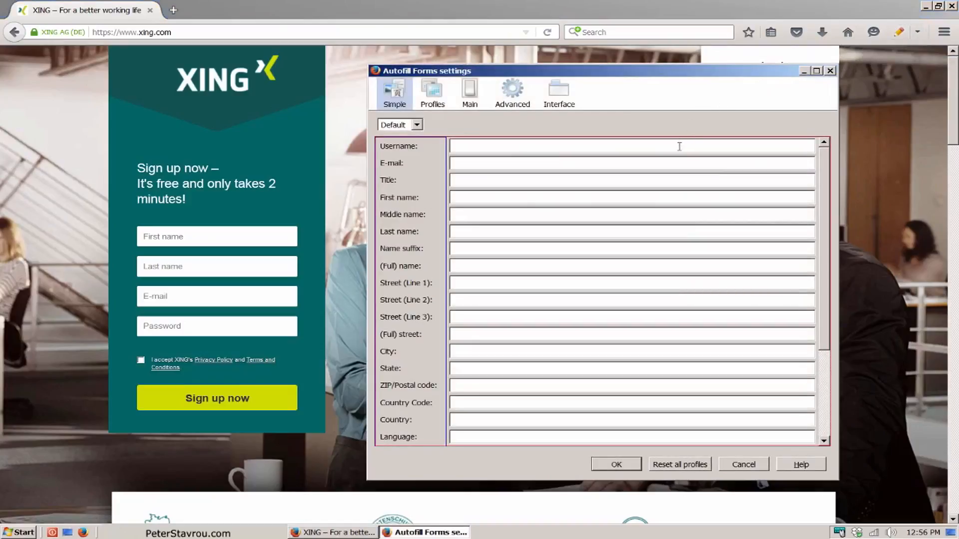
mouse_move(712, 129)
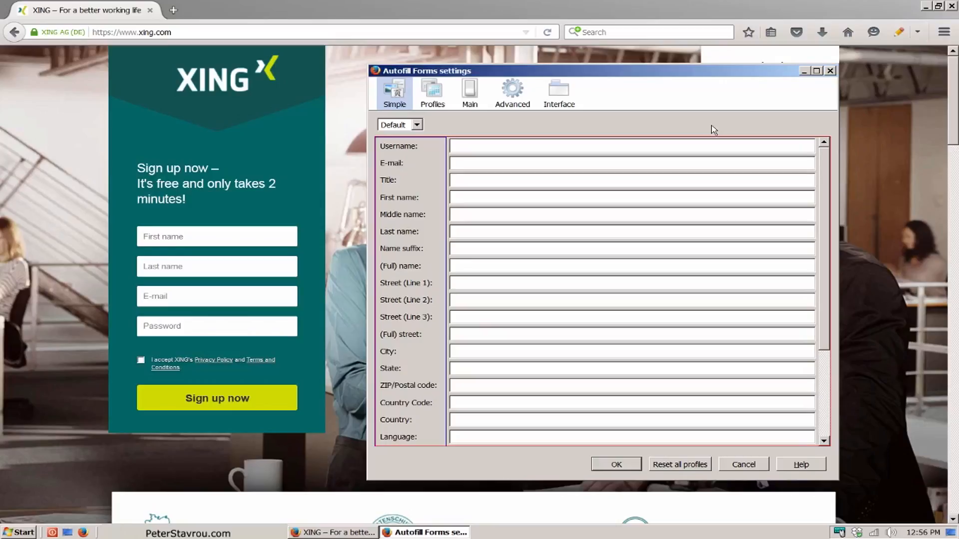
type("P")
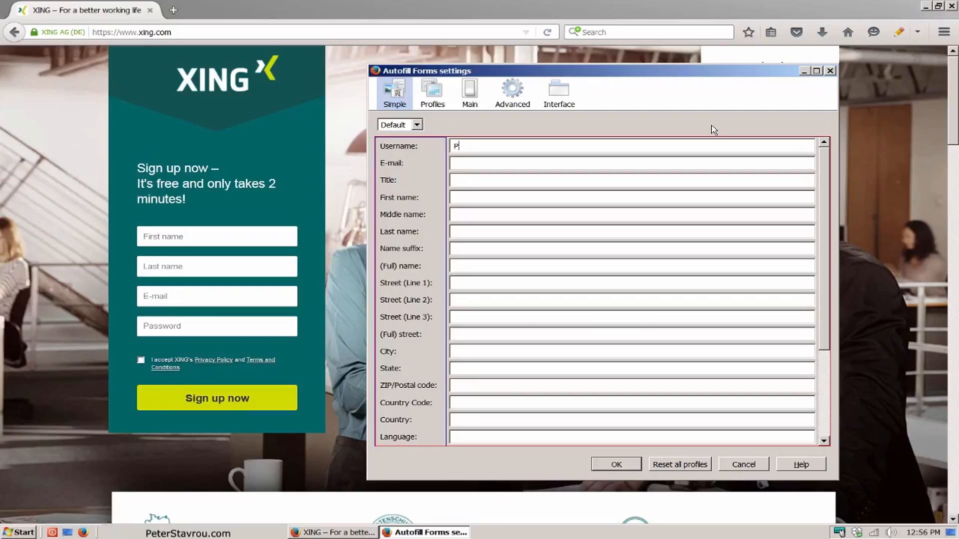
type("eter")
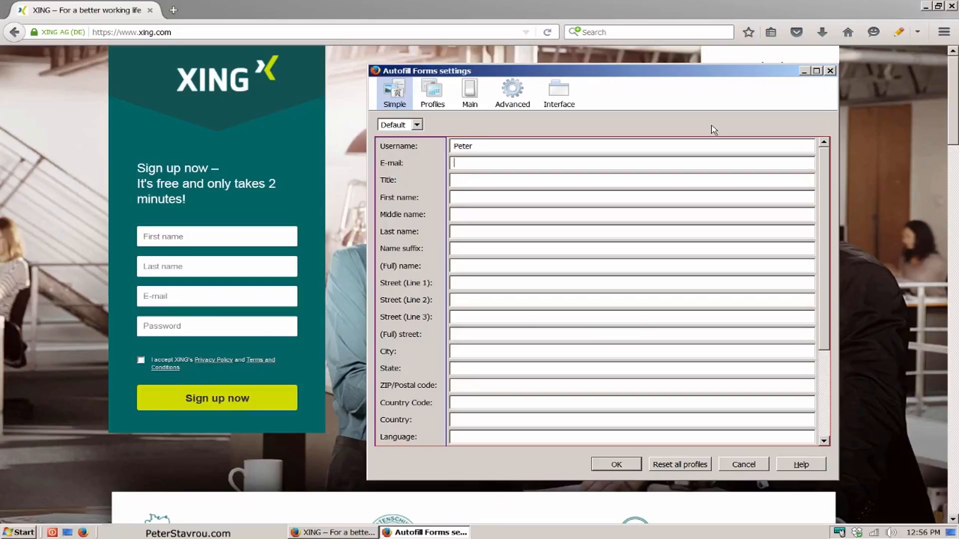
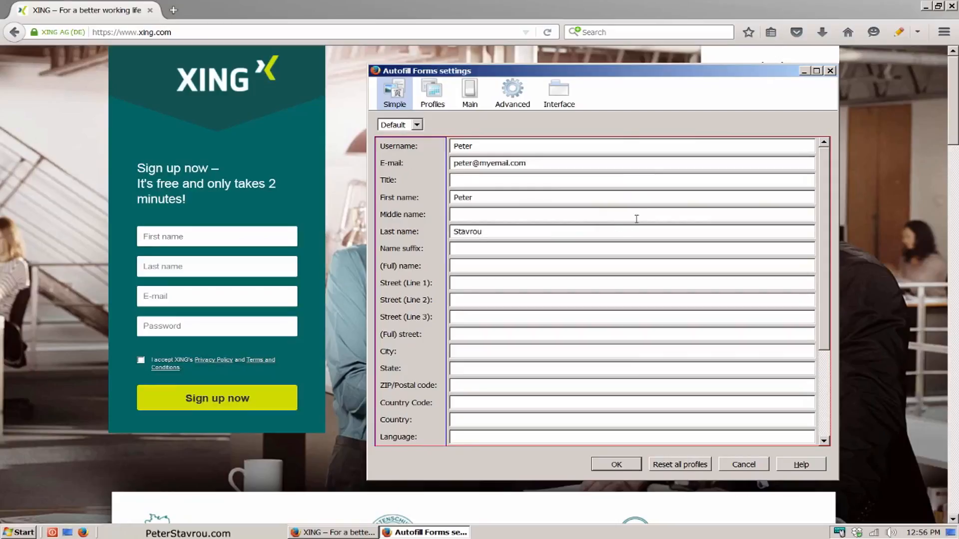
scroll("down", 3)
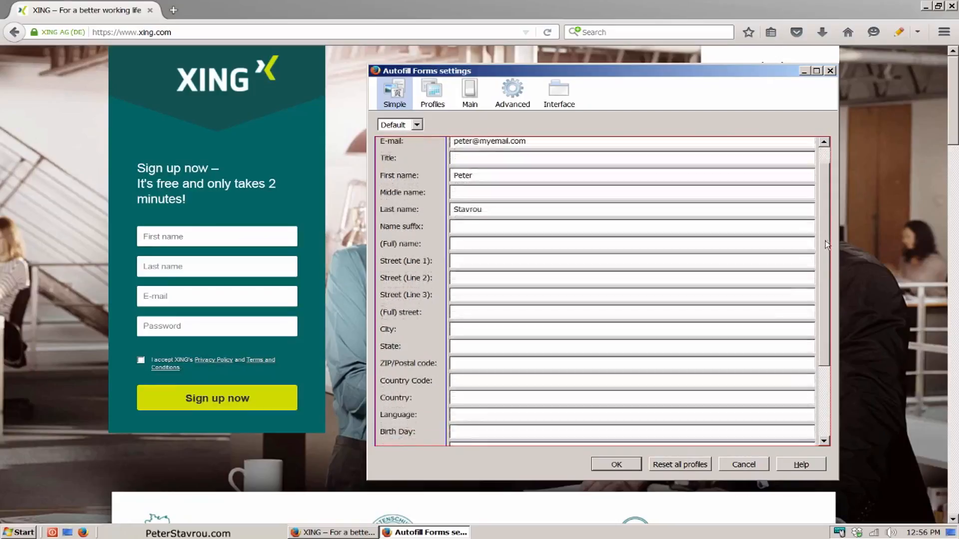
scroll("down", 3)
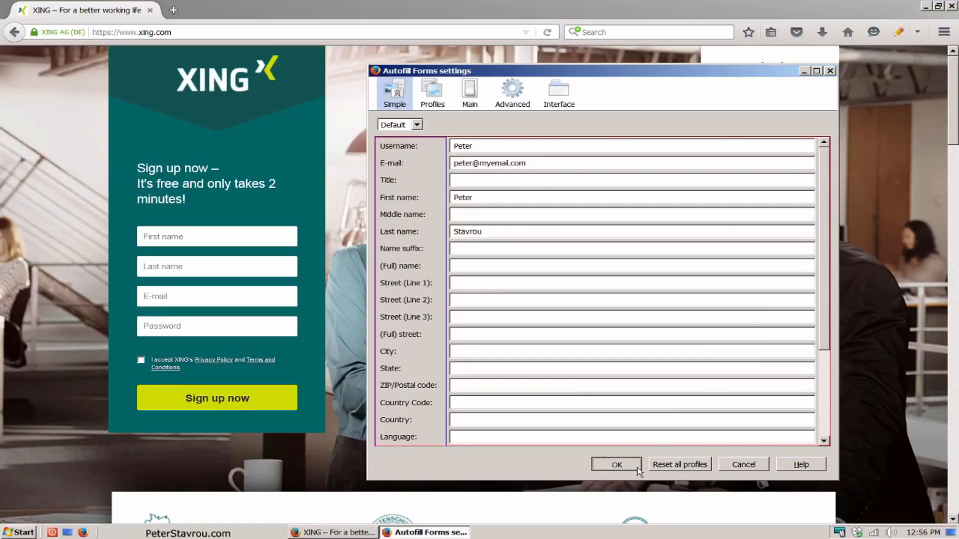
left_click(616, 465)
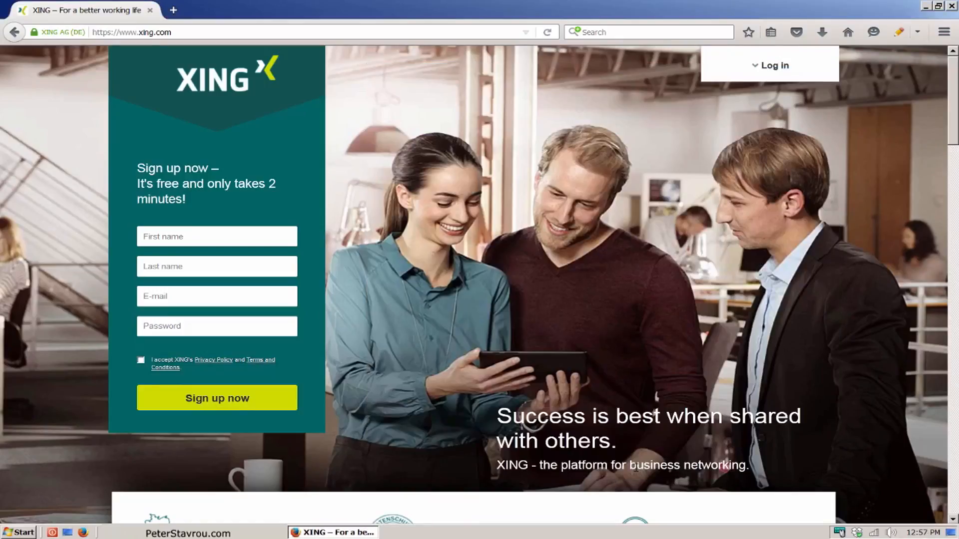
mouse_move(875, 149)
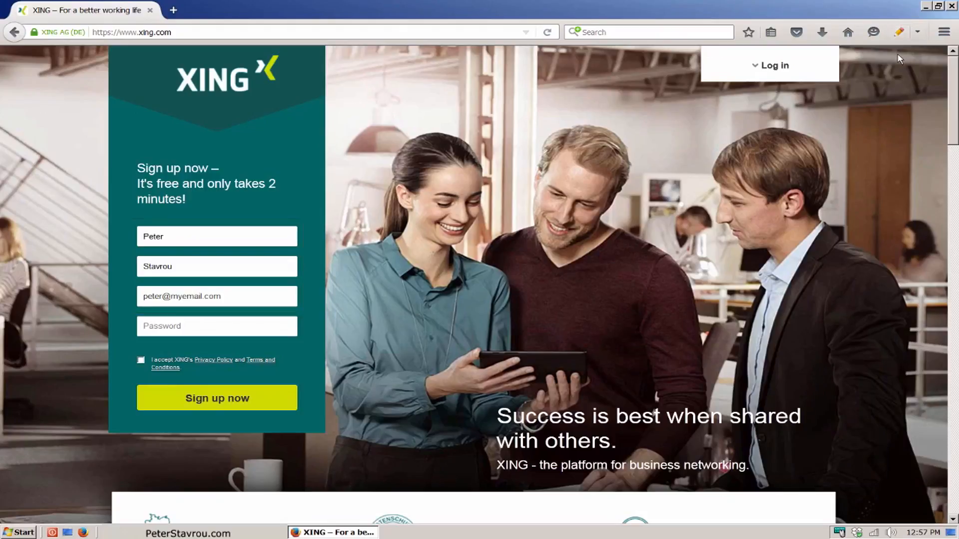
Step: Fill the XING sign-up form from the default Peter profile via the toolbar button
left_click(898, 32)
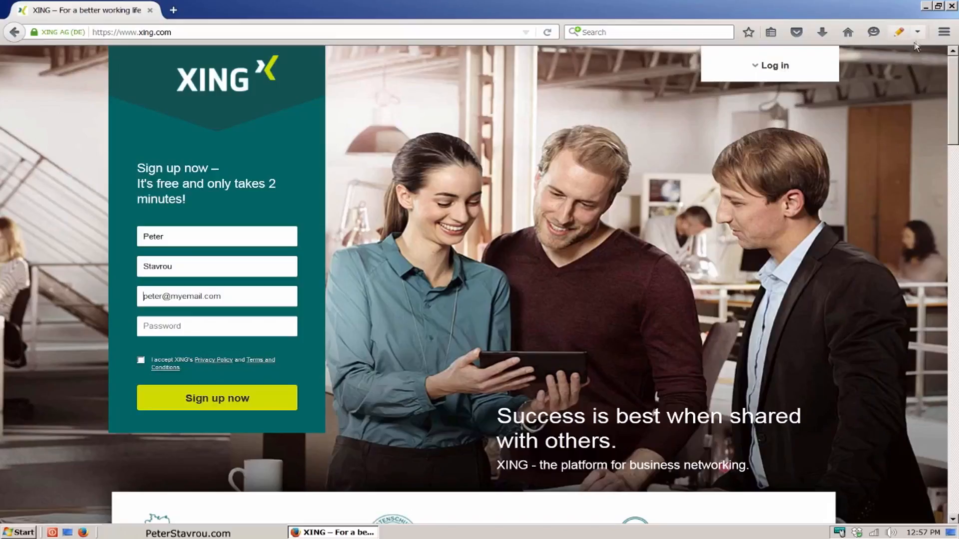
Step: In the Profiles section of Autofill Forms settings, add a new profile copied from Default
left_click(917, 32)
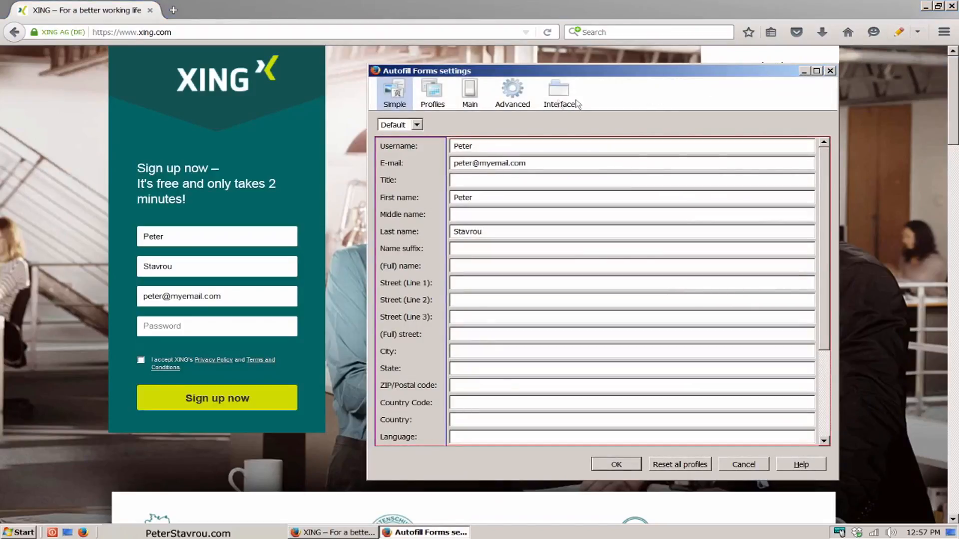
left_click(431, 92)
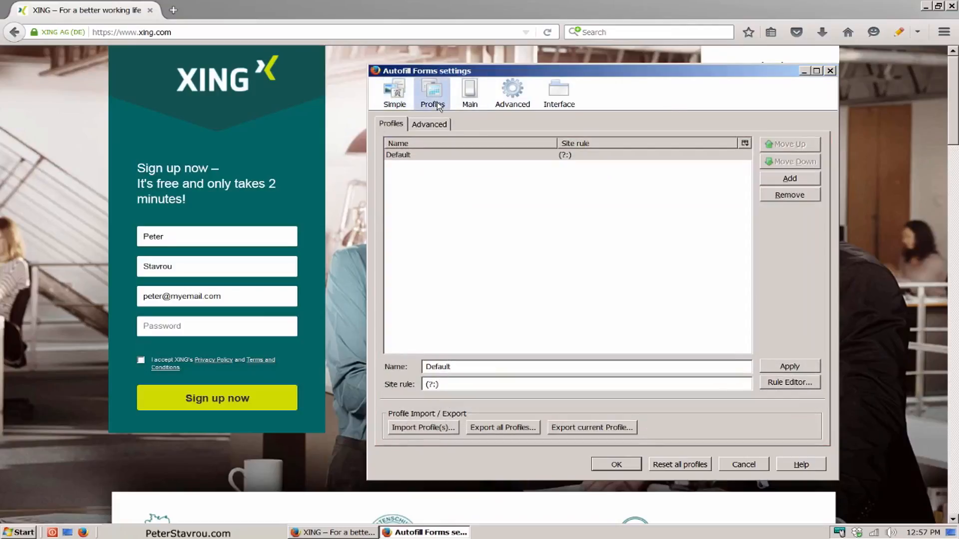
left_click(398, 155)
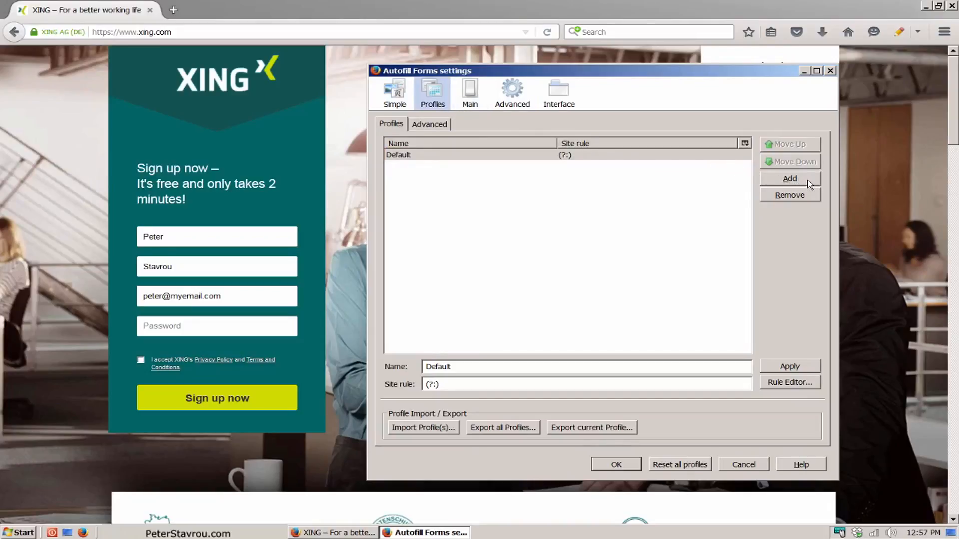
left_click(789, 178)
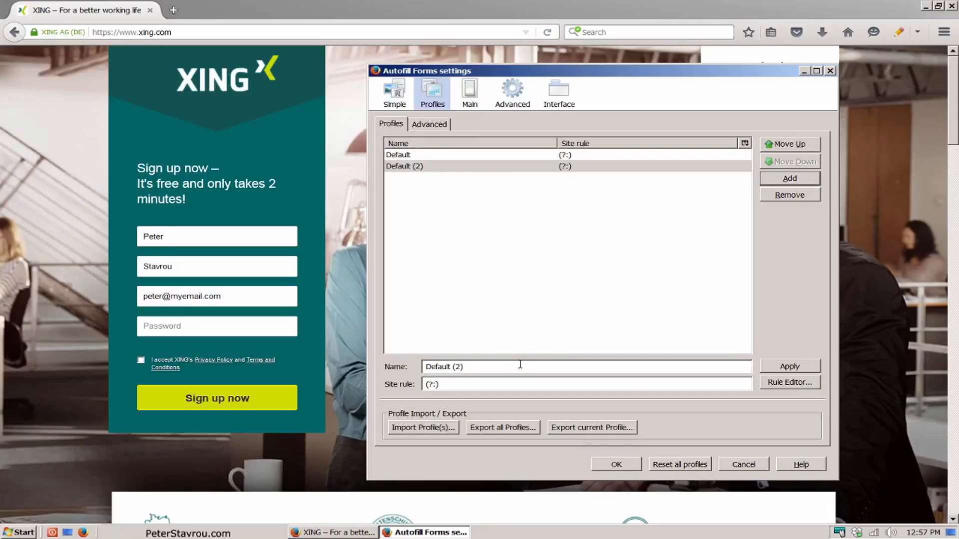
Step: Rename the new profile from 'Default (2)' to 'Theo', apply it and return to the Simple view
triple_click(461, 367)
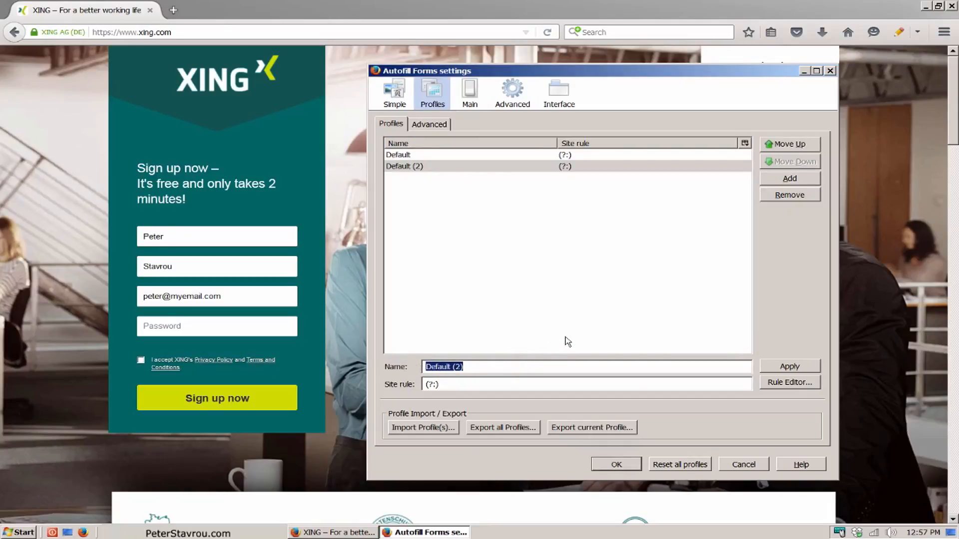
type("Theo")
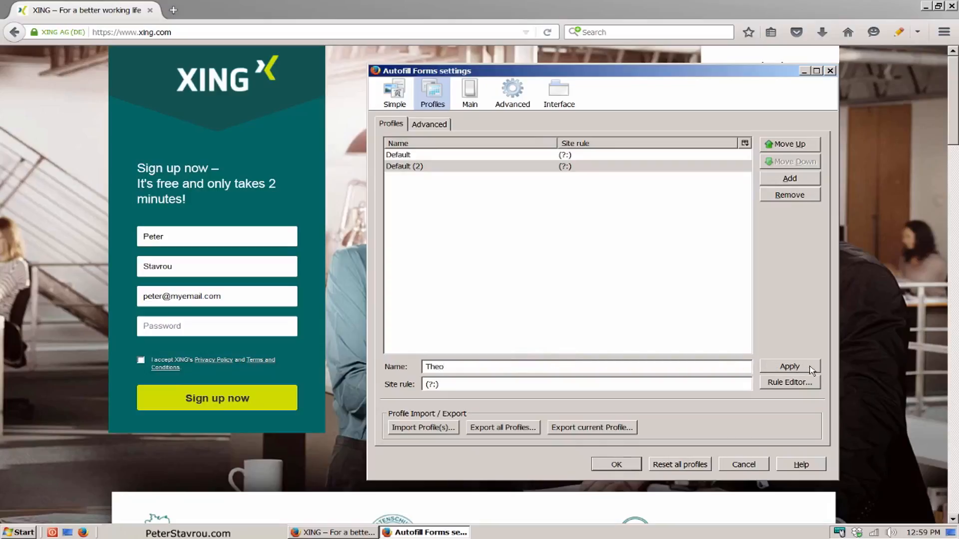
left_click(789, 367)
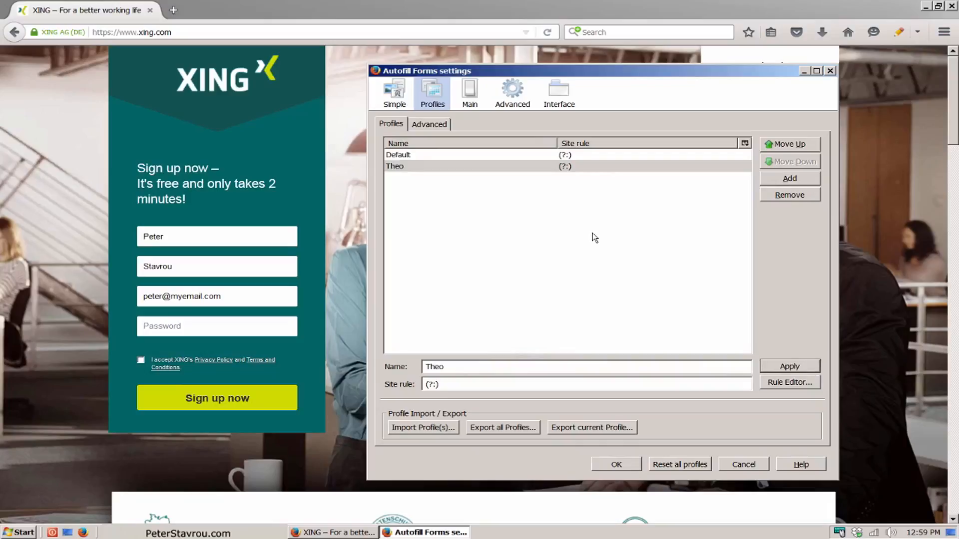
left_click(395, 93)
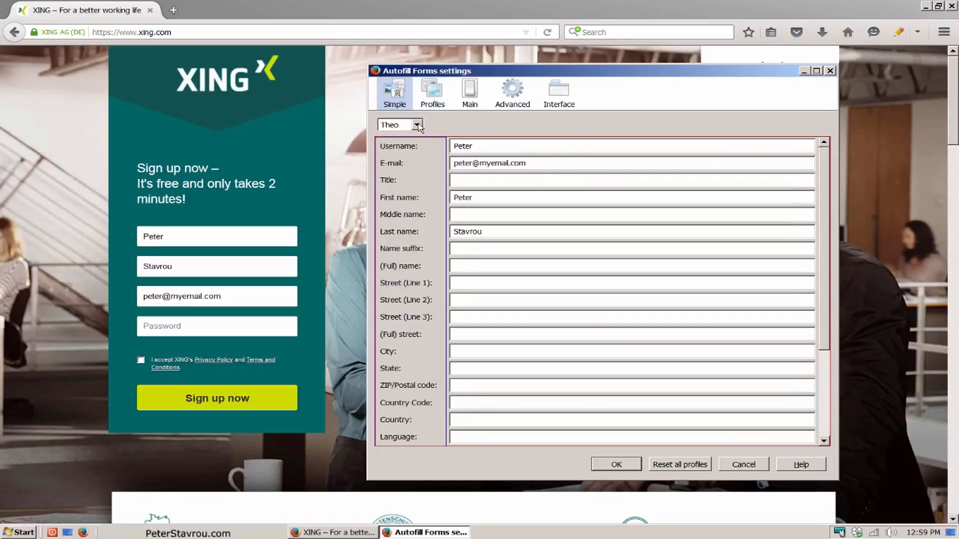
Step: Select the Theo profile, change its username, e-mail and first name to Theo, and save
left_click(418, 125)
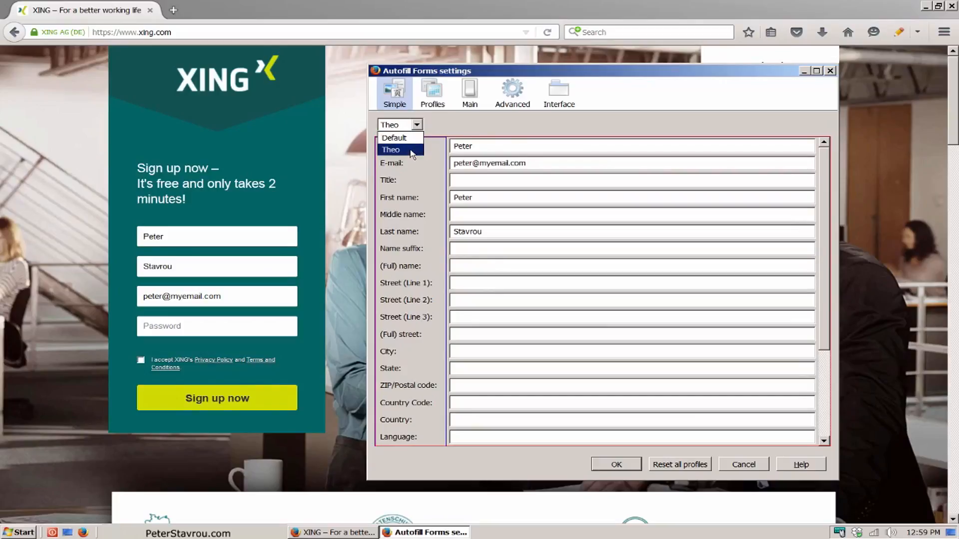
left_click(391, 150)
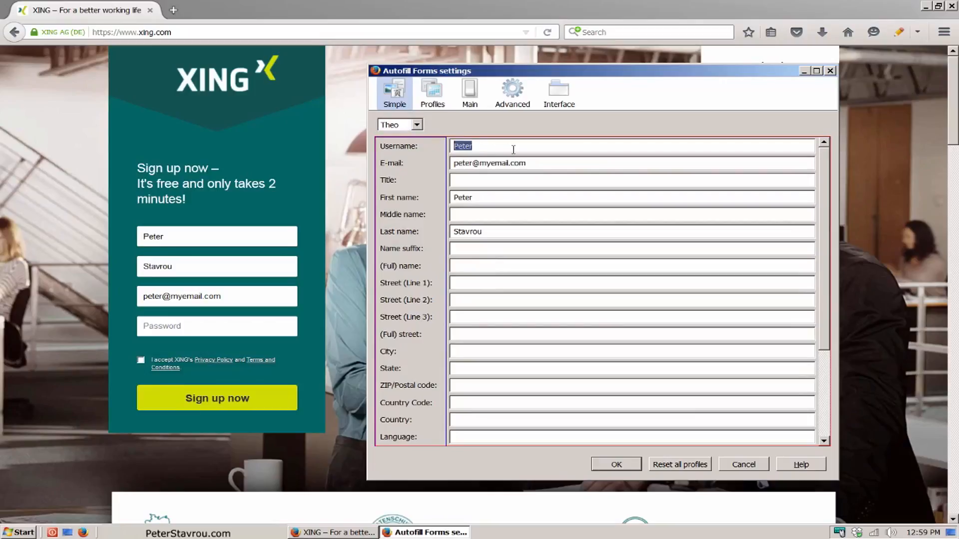
type("Theo")
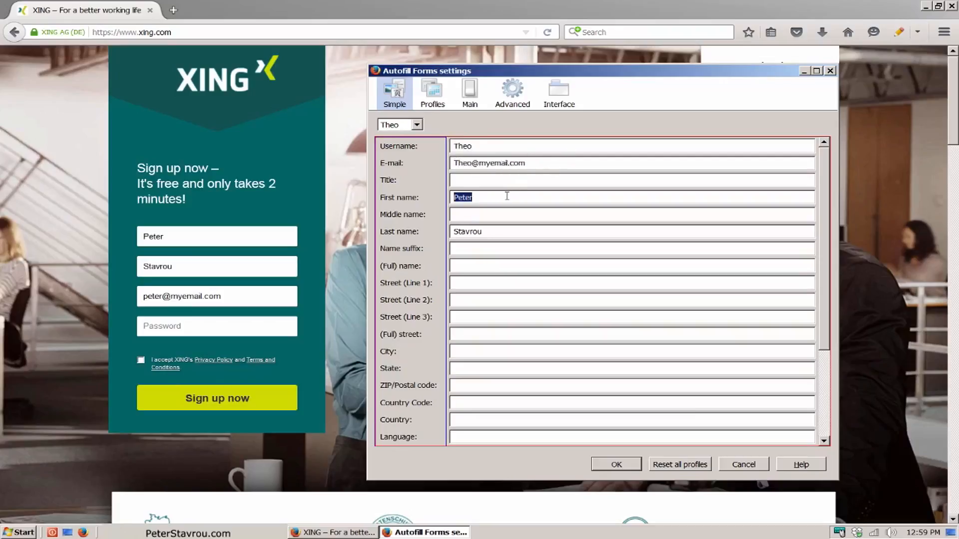
type("Theo")
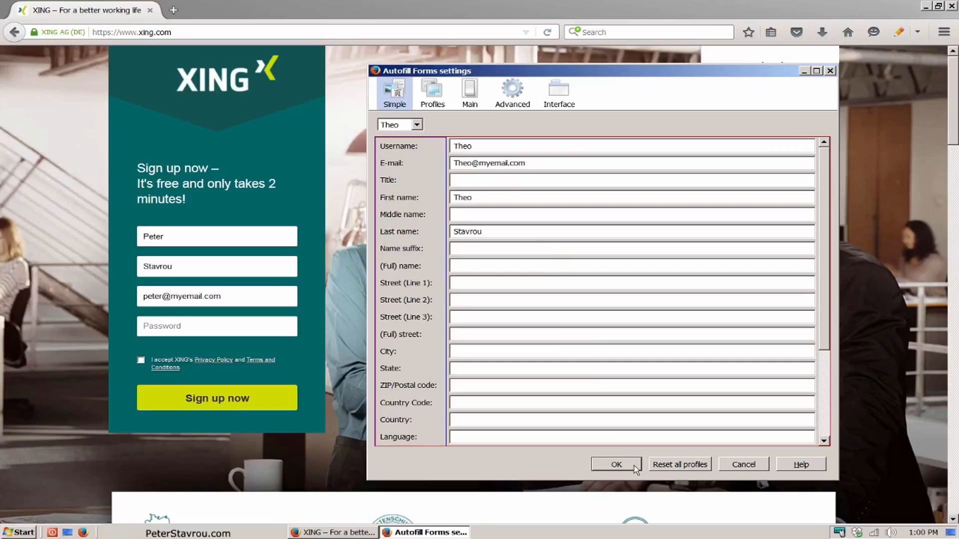
left_click(615, 464)
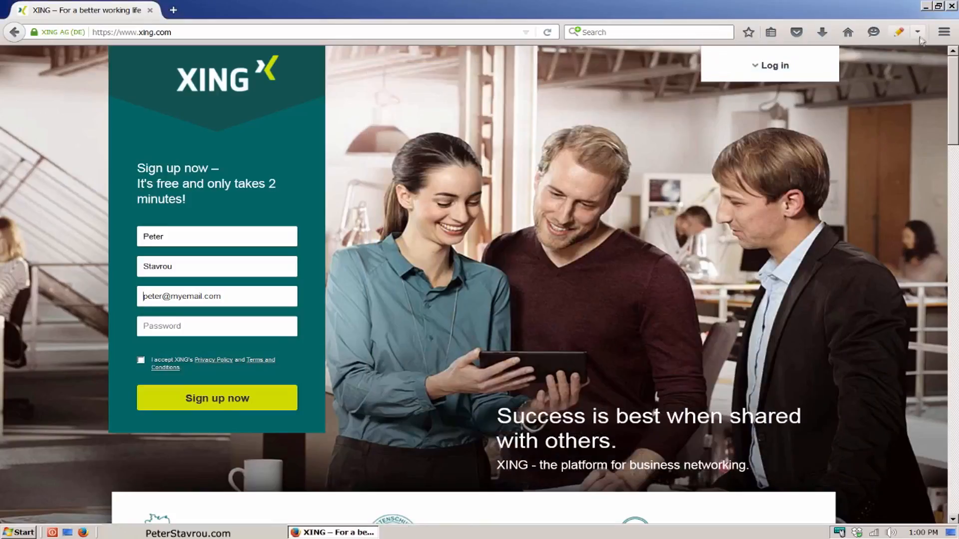
left_click(916, 32)
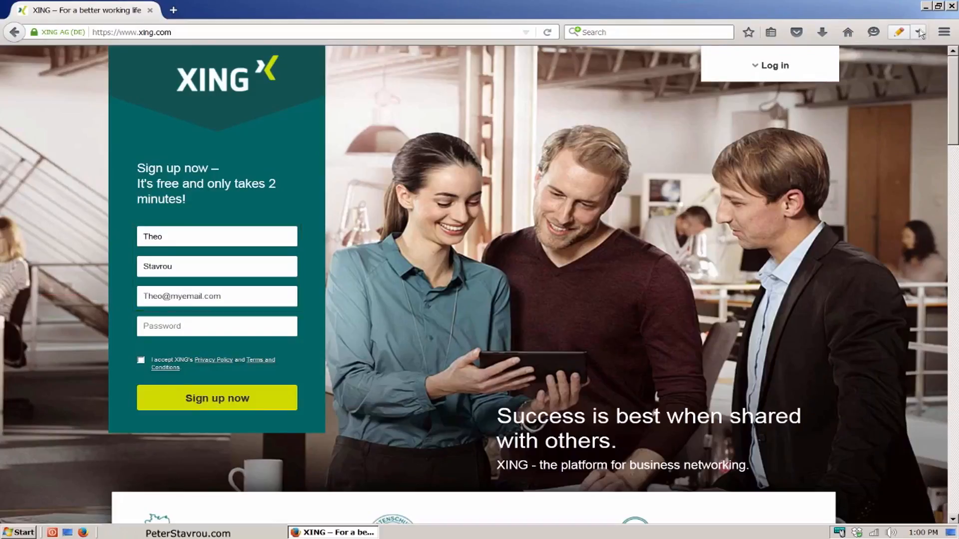
left_click(917, 32)
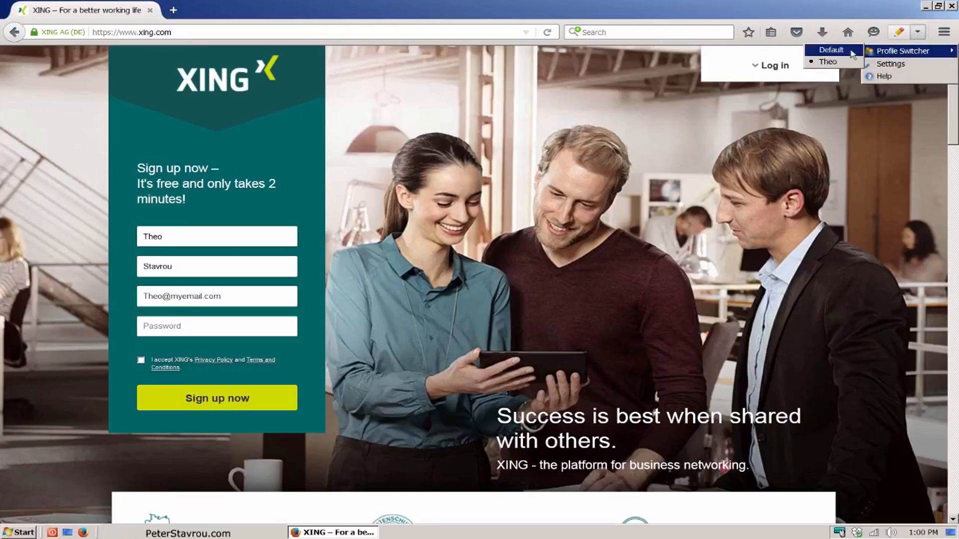